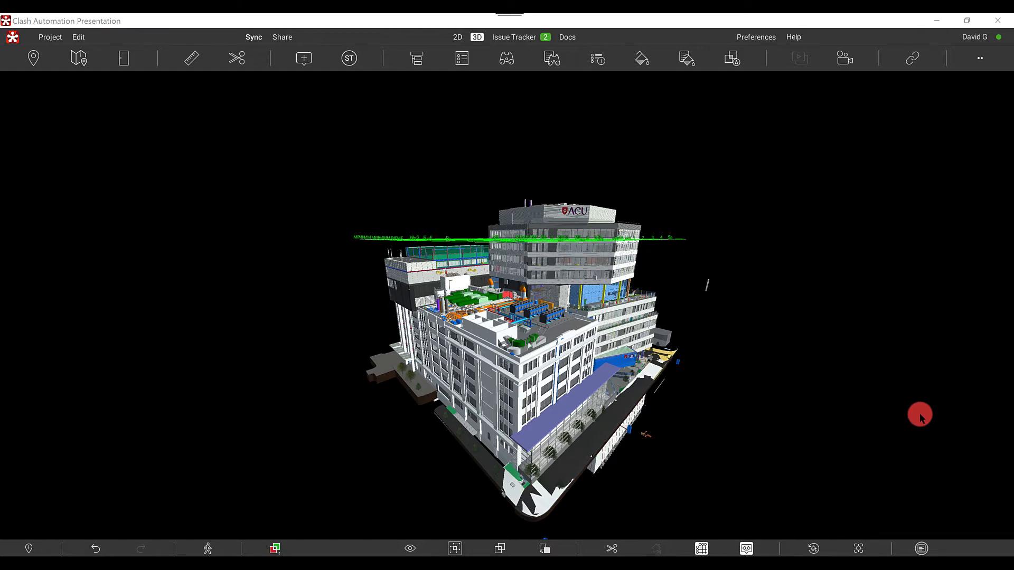
Step: Show the Issue Tracker and its filter panel for the 80 clash issues
left_click(514, 37)
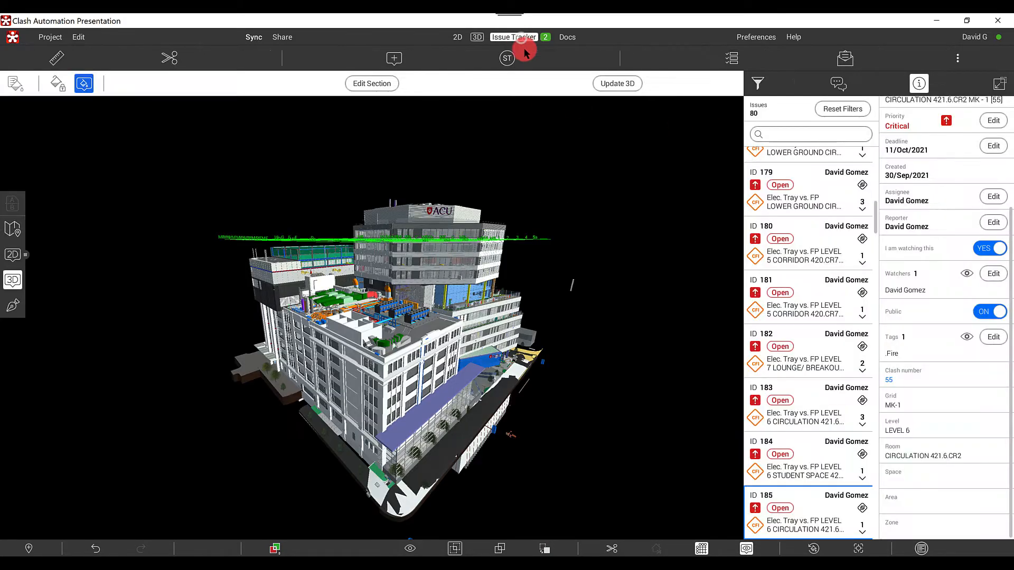
left_click(757, 83)
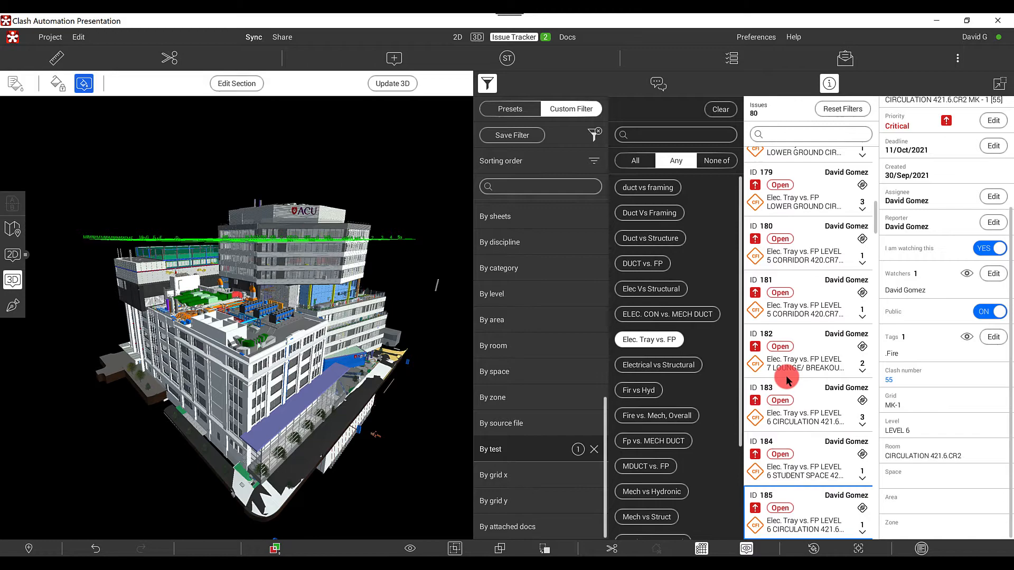
mouse_move(818, 307)
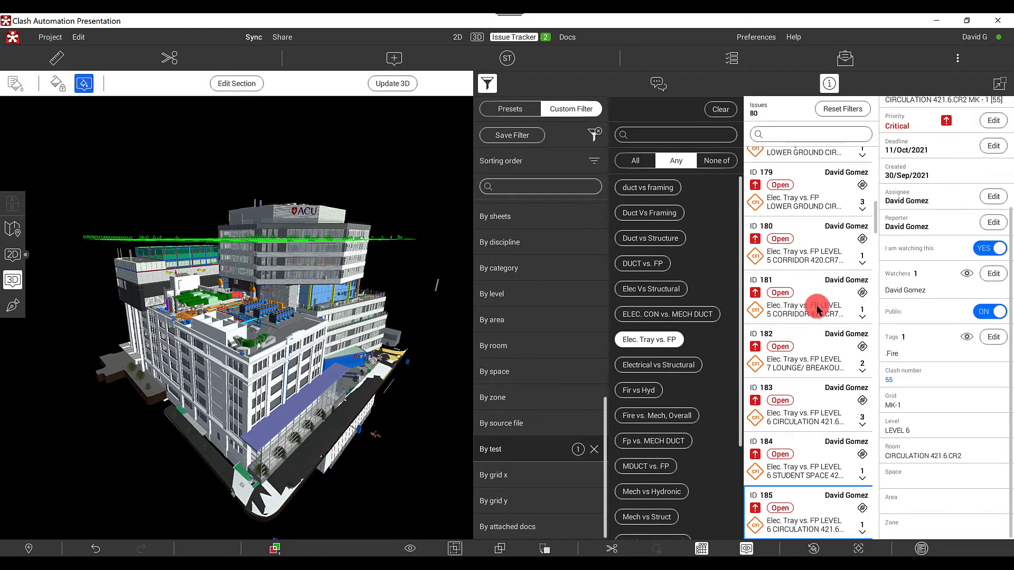
Step: Jump to clash issue 181 in 3D, then switch to the top-down building map
left_click(801, 304)
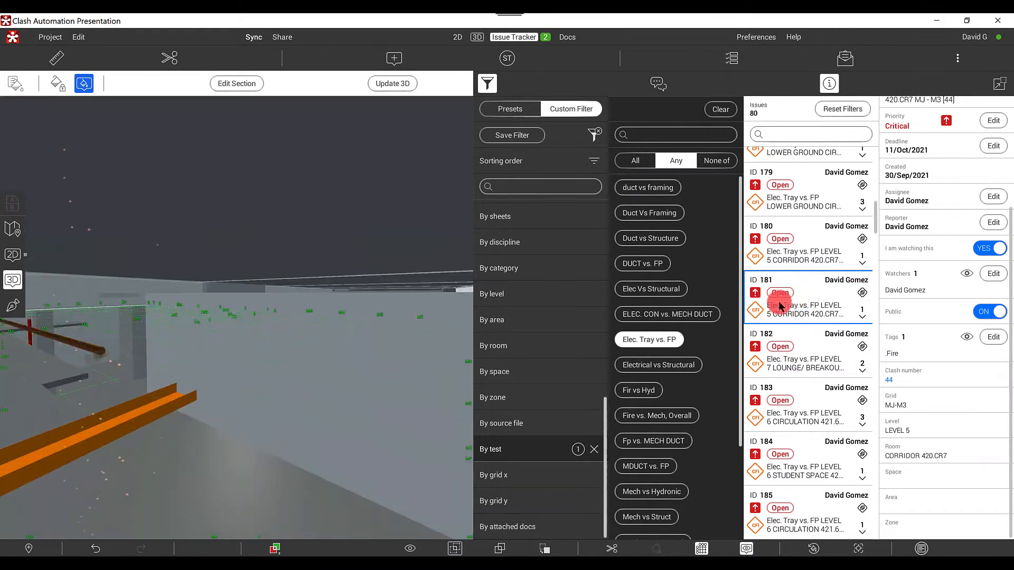
left_click(803, 309)
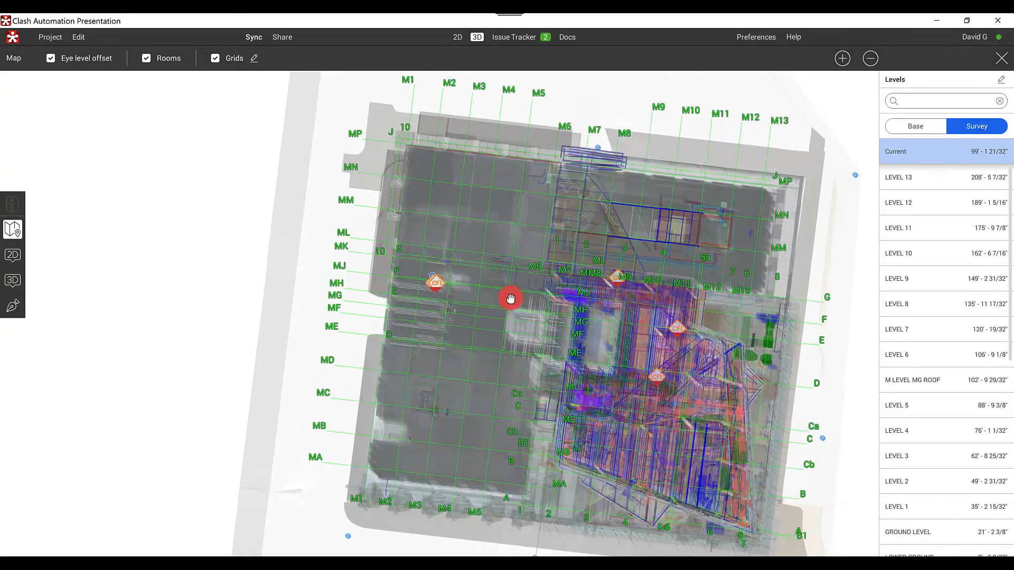
Step: Pan east and zoom the map into the congested services zone near gridlines MJ–MK
left_click_drag(510, 298, 609, 289)
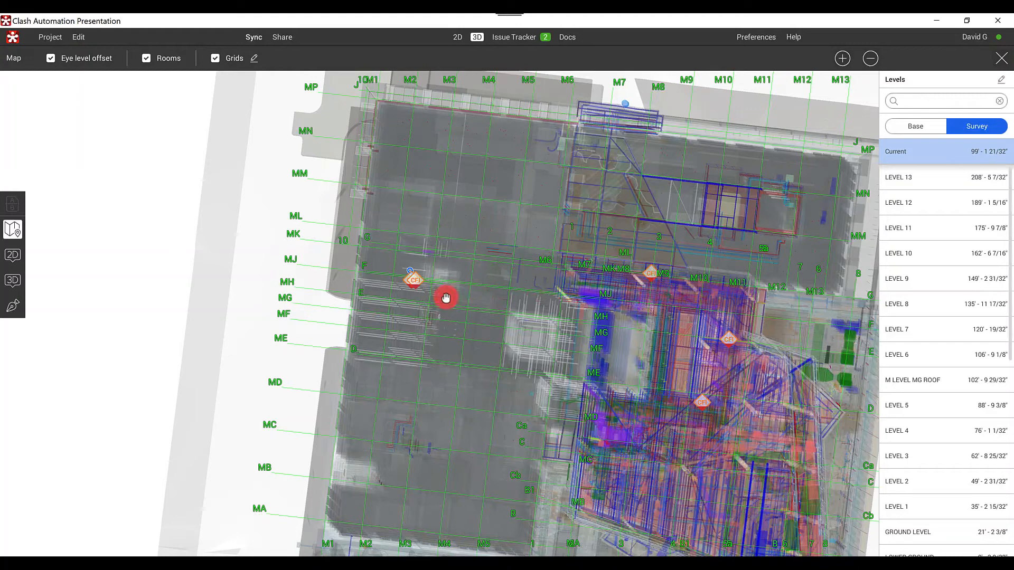
left_click_drag(445, 298, 675, 282)
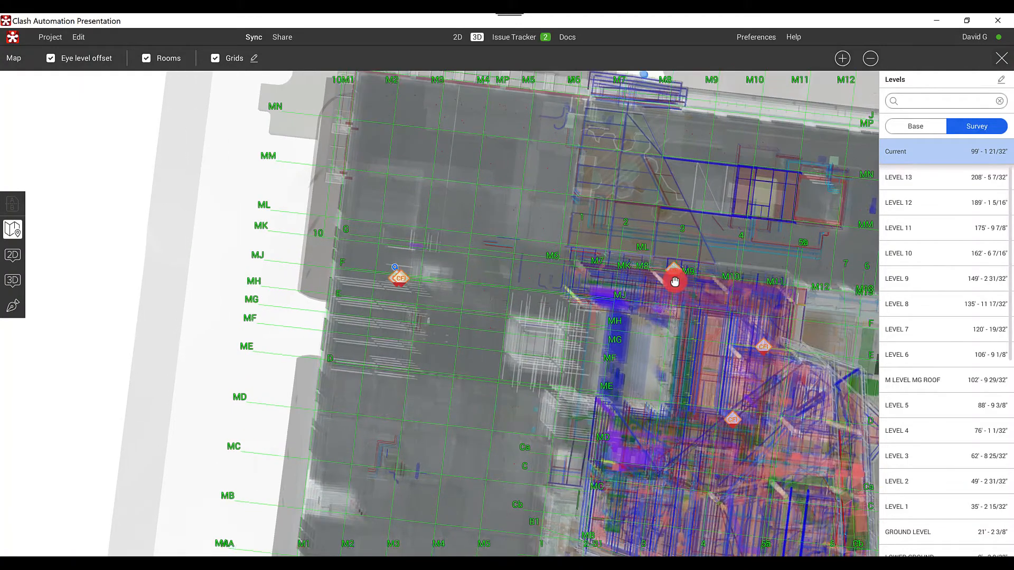
left_click_drag(675, 282, 354, 270)
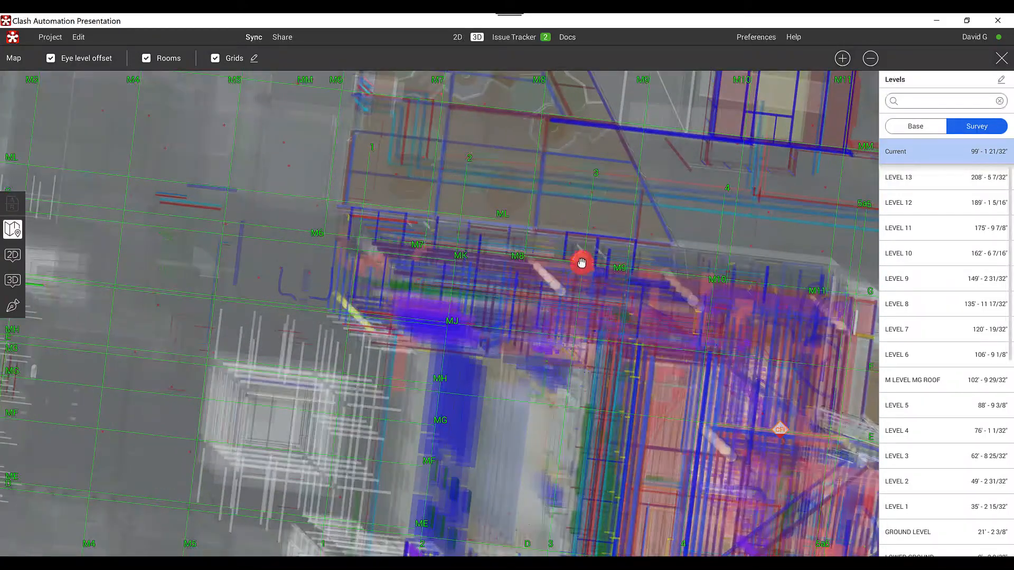
Step: Select an issue stamp to isolate clash 234's cable tray and fire pipe in 3D
left_click(515, 37)
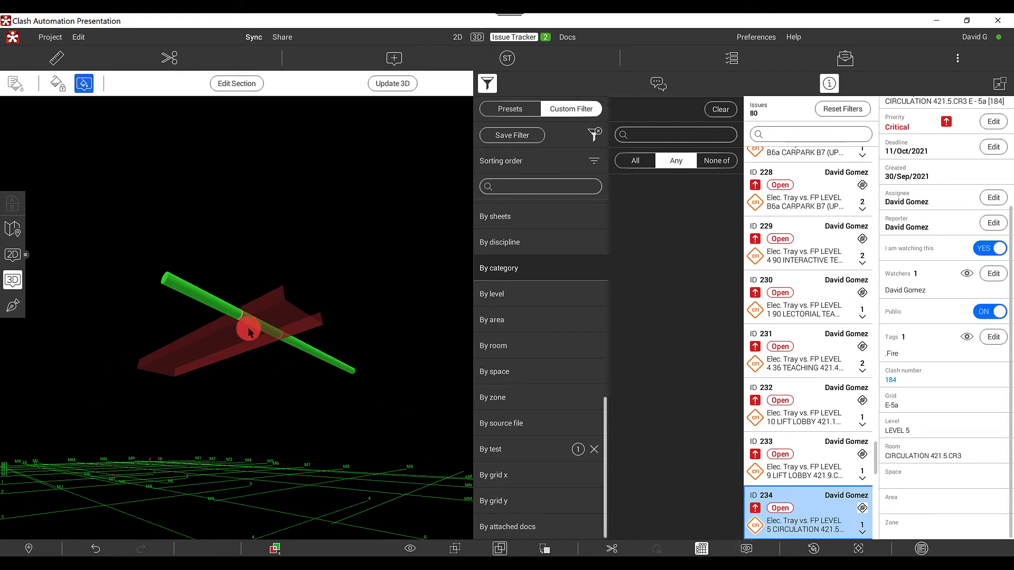
mouse_move(272, 315)
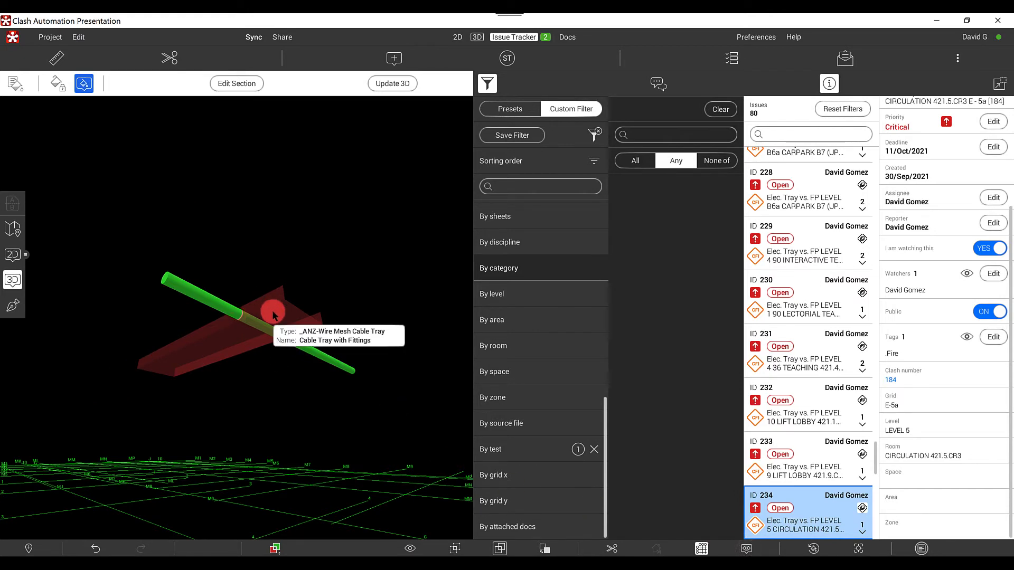